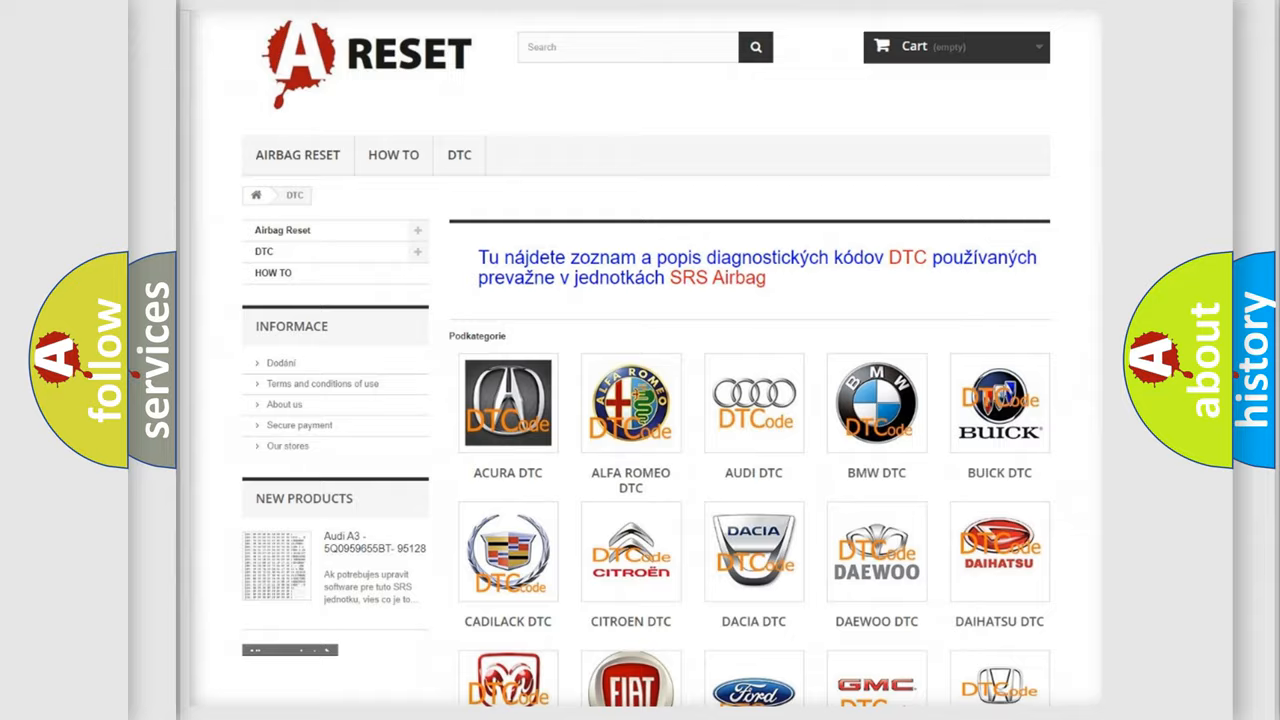
pyautogui.scroll(-3)
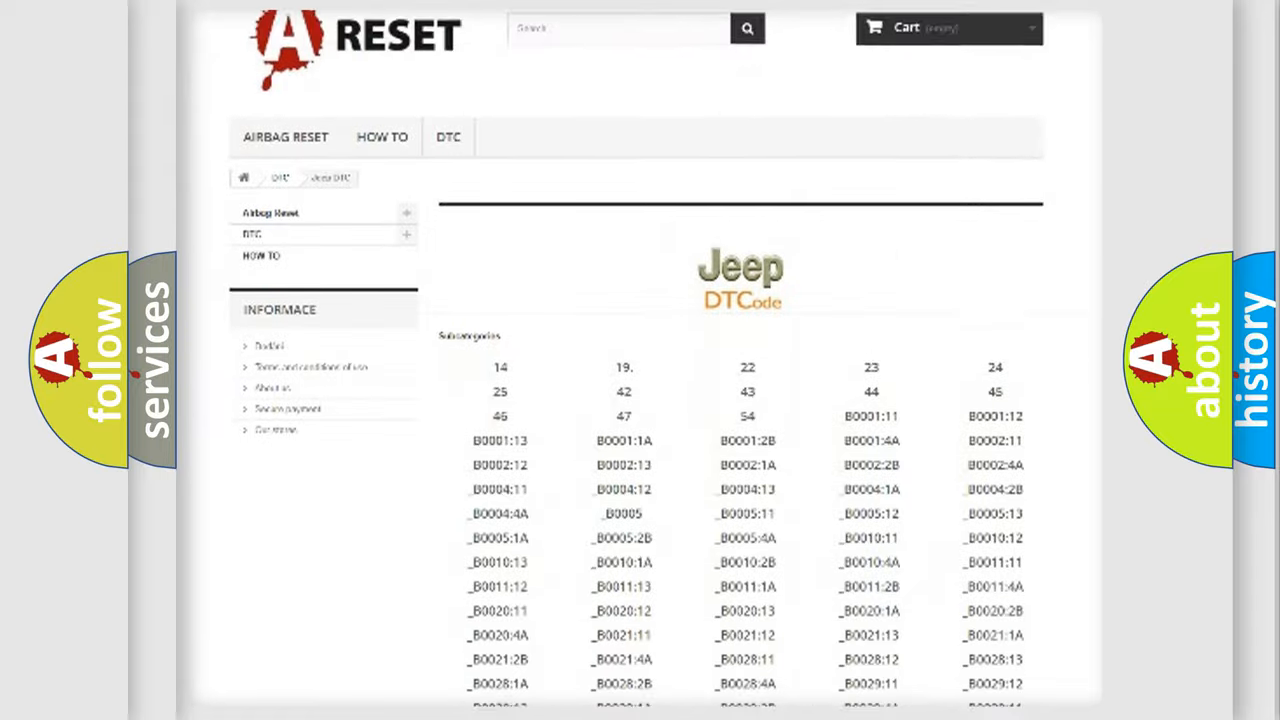
pyautogui.scroll(-3)
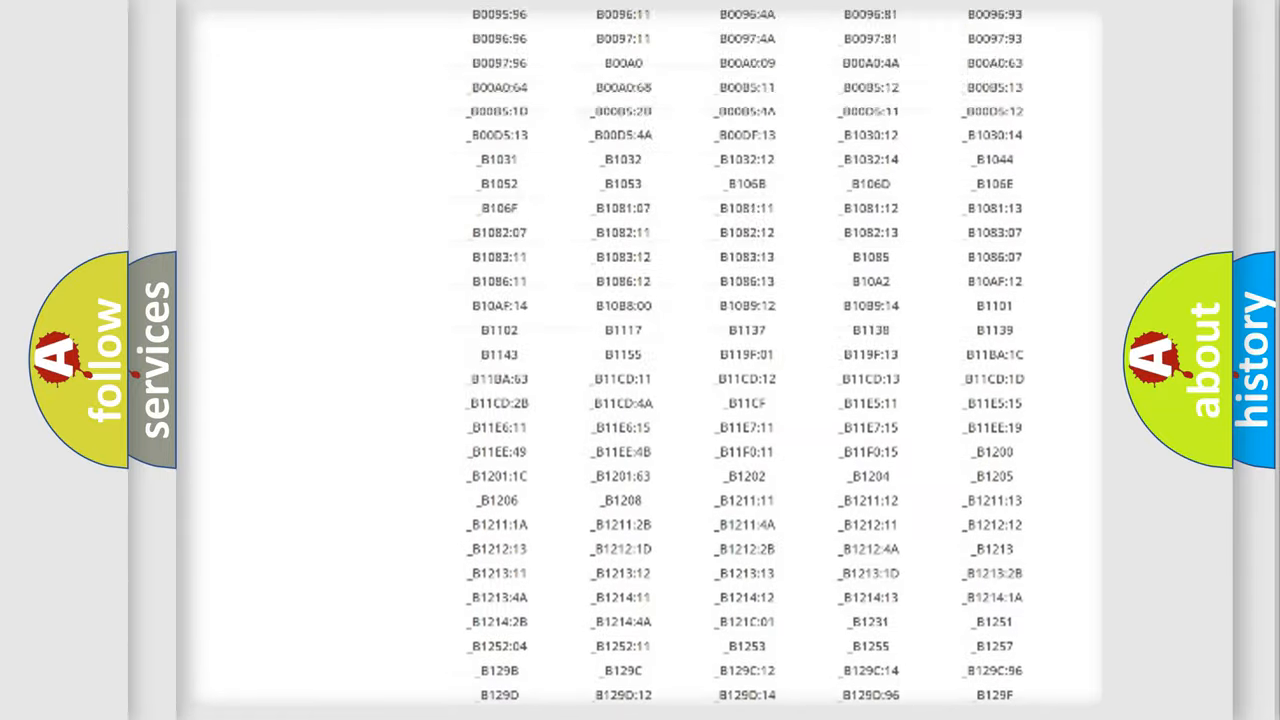
pyautogui.scroll(3)
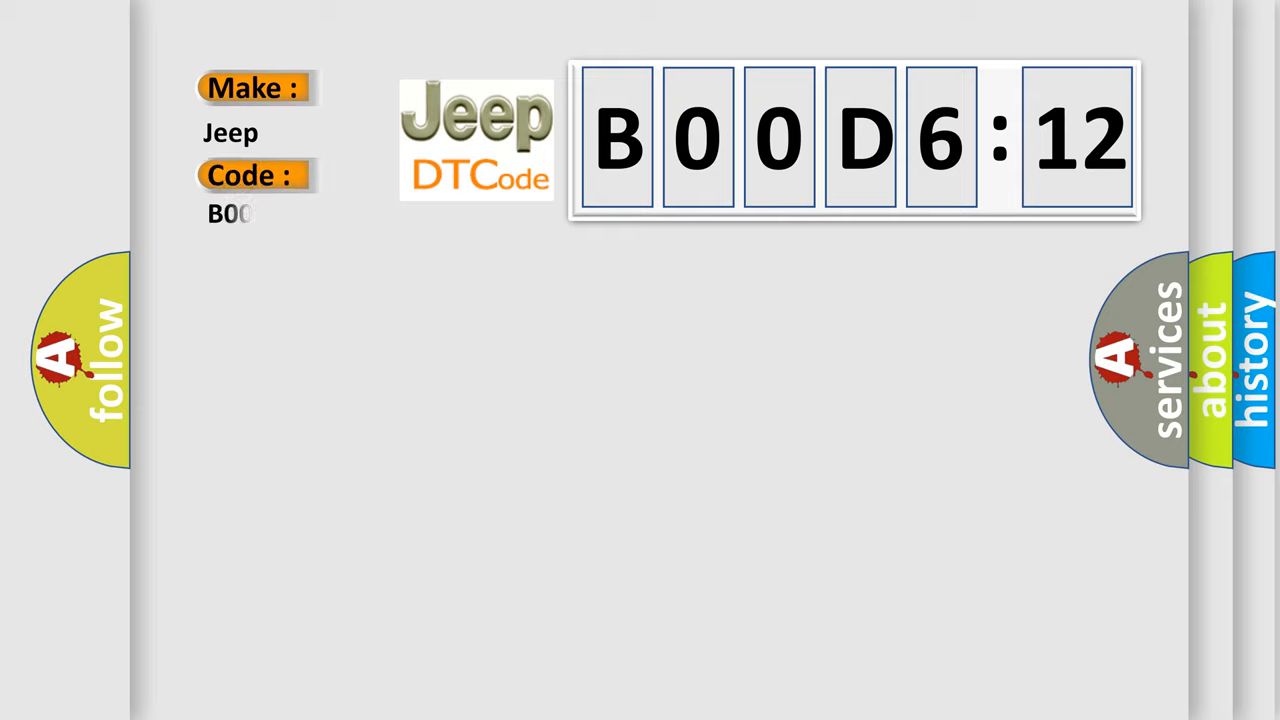
pyautogui.write('B00D612')
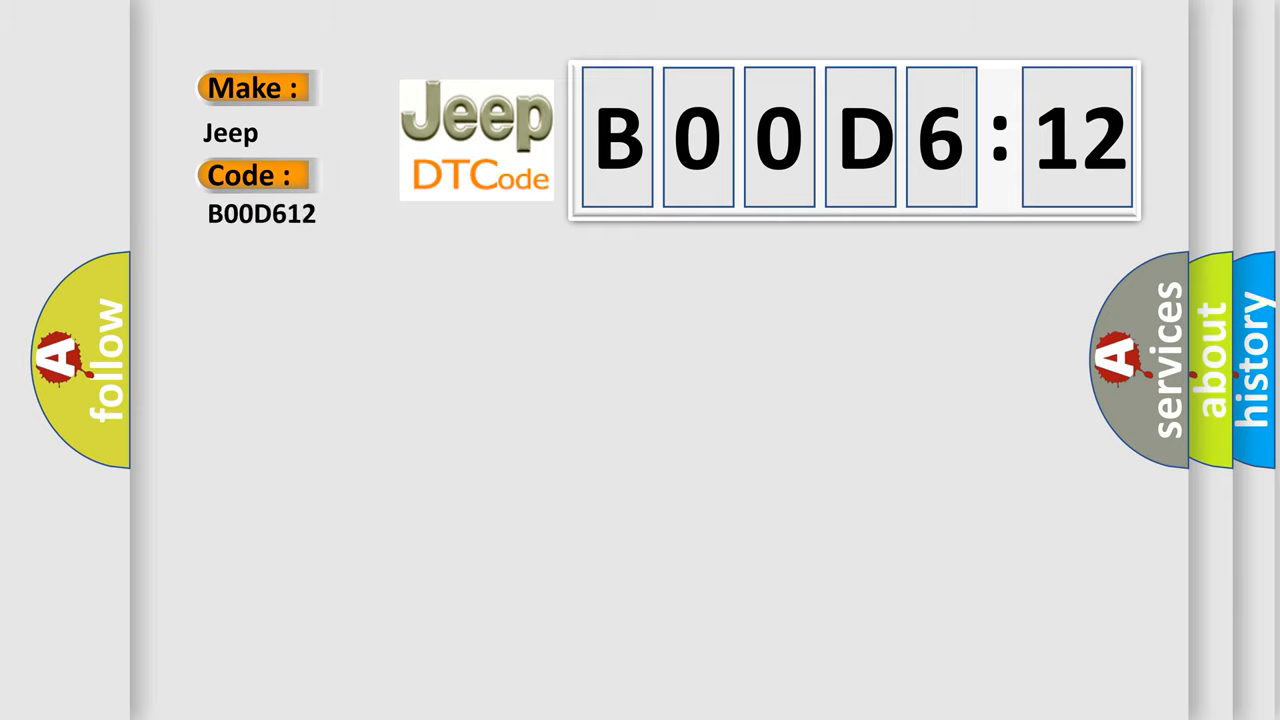